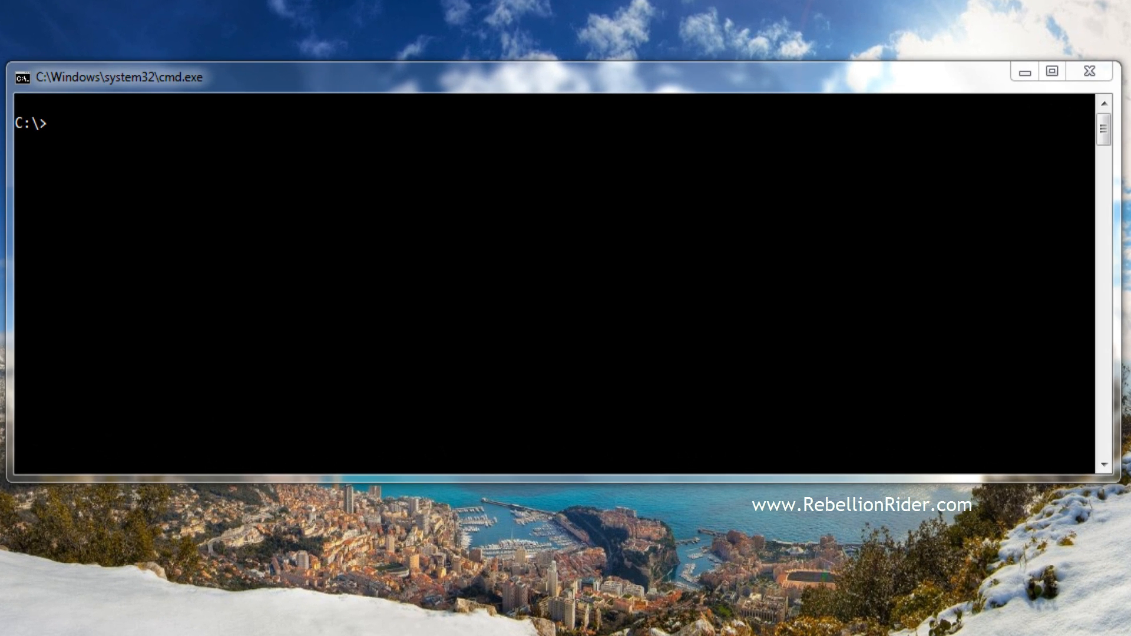
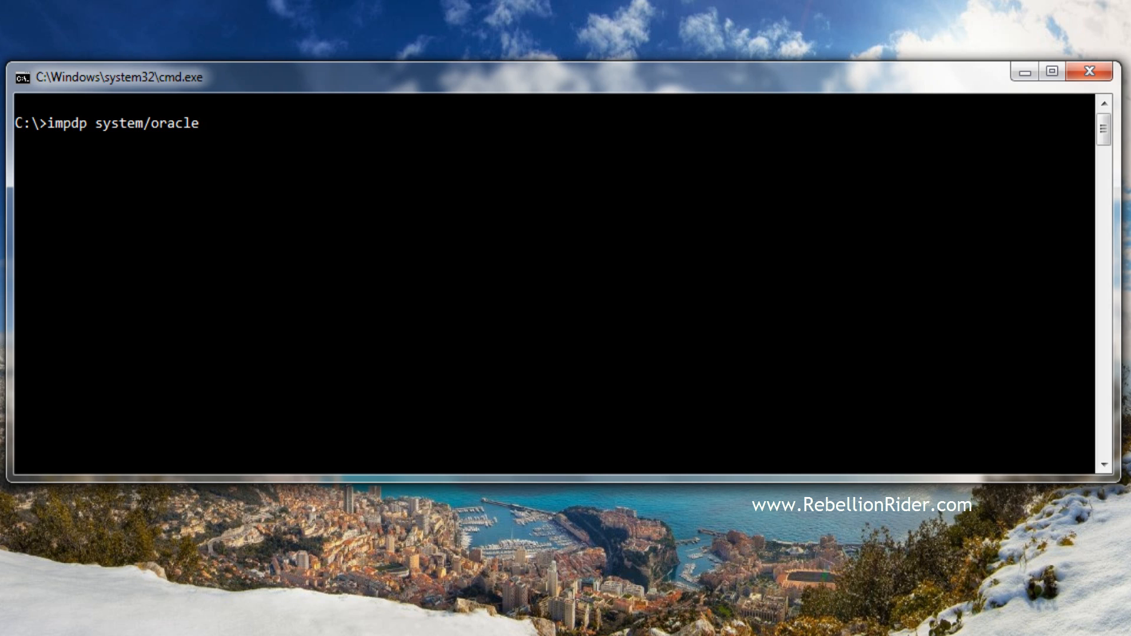
text(@ORCL DIRECTORY=exp_)
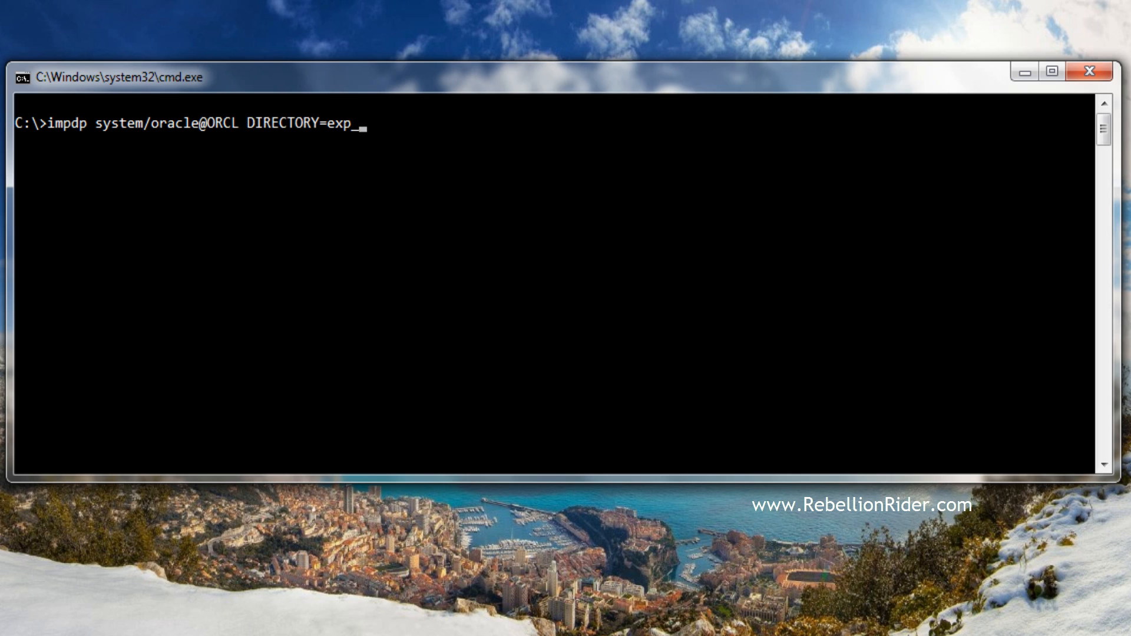
text(tblsp DUMPFILE=ta)
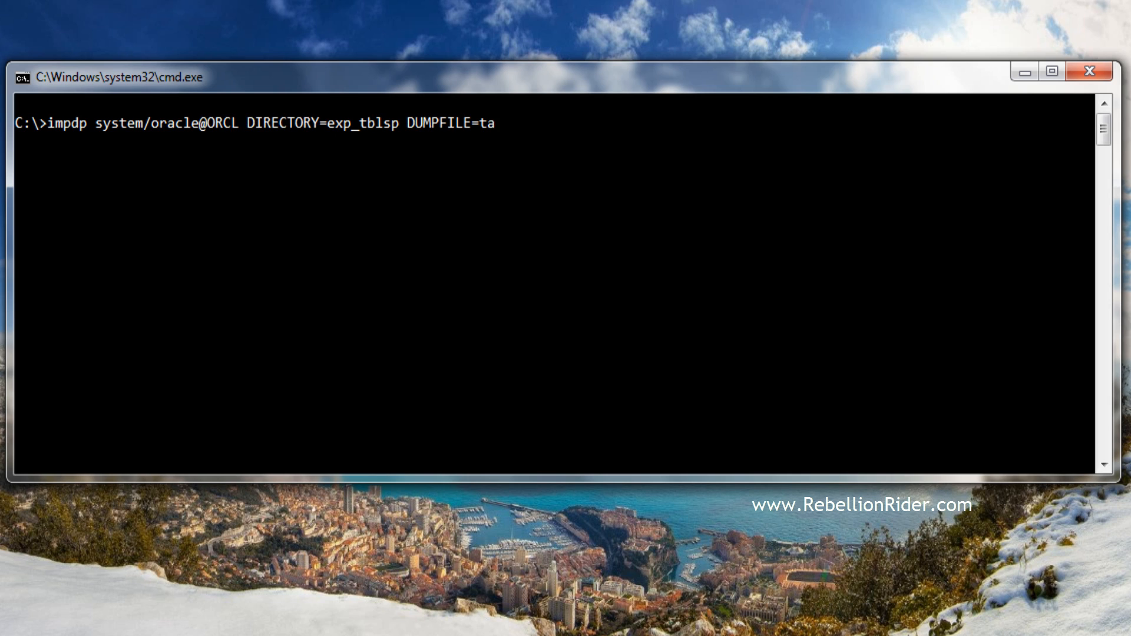
text(blespace.dmp TABLESPACES)
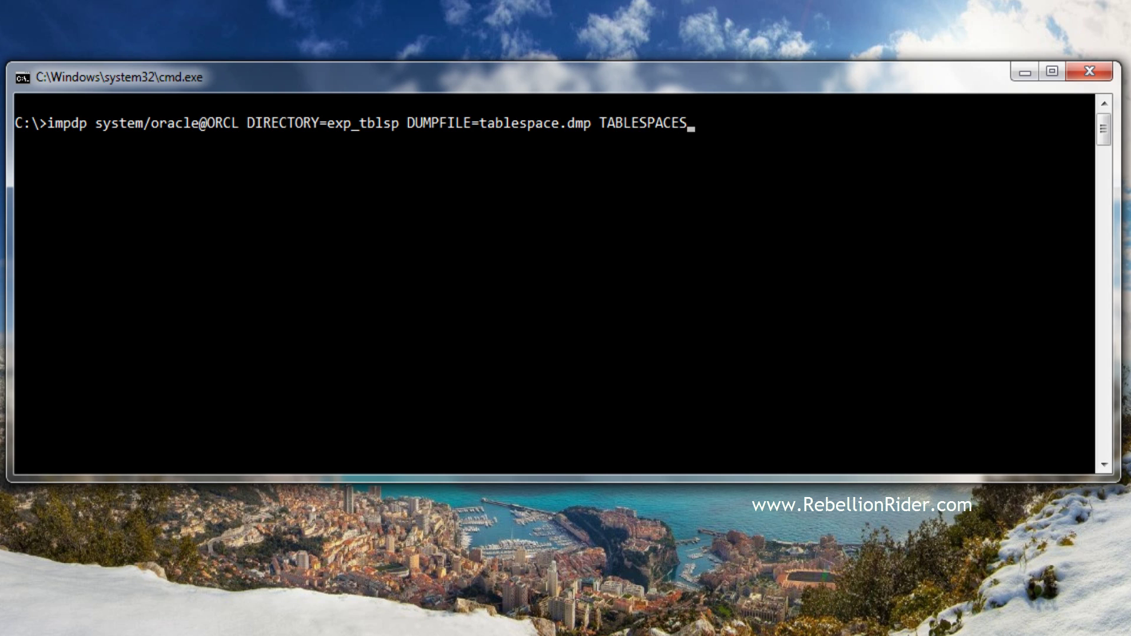
text(=users)
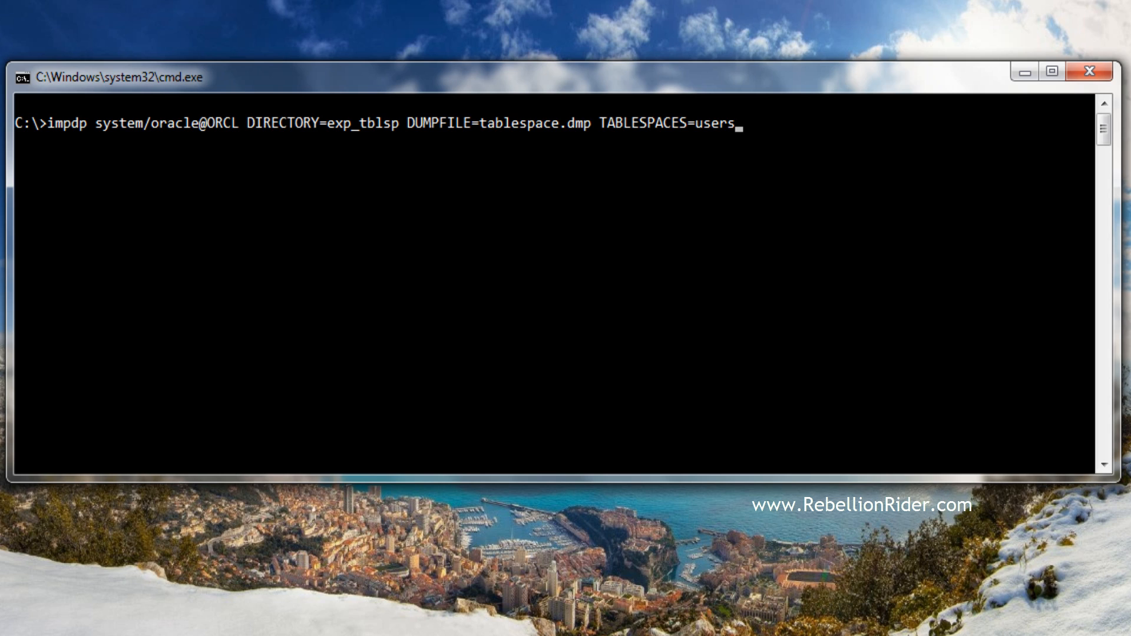
text(SQLFI)
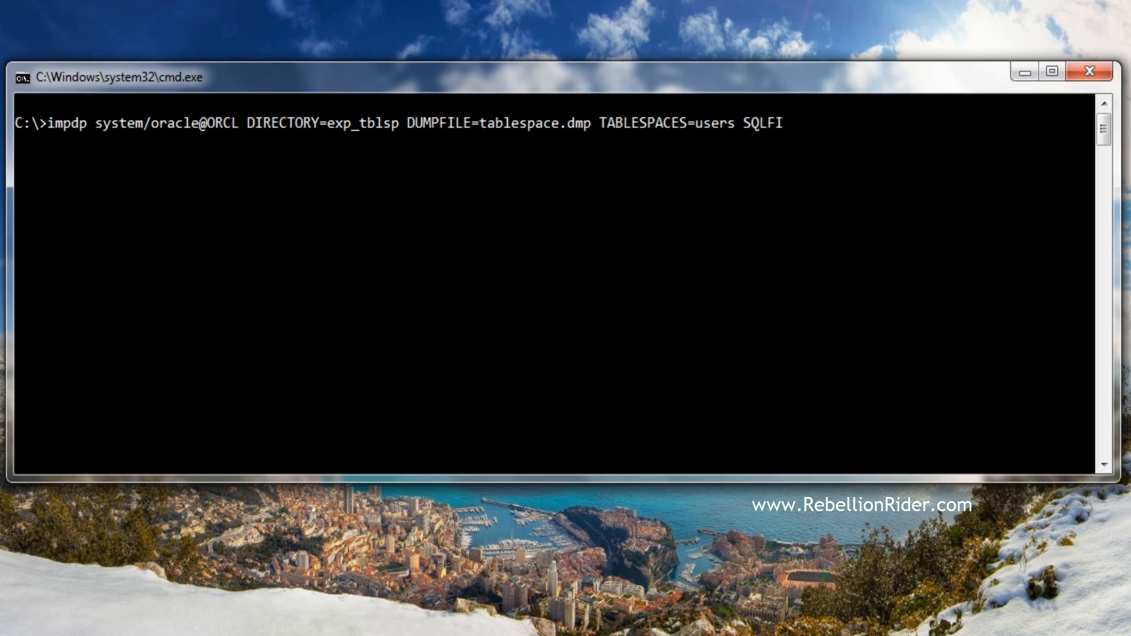
text(LE=tblsp_script.sql)
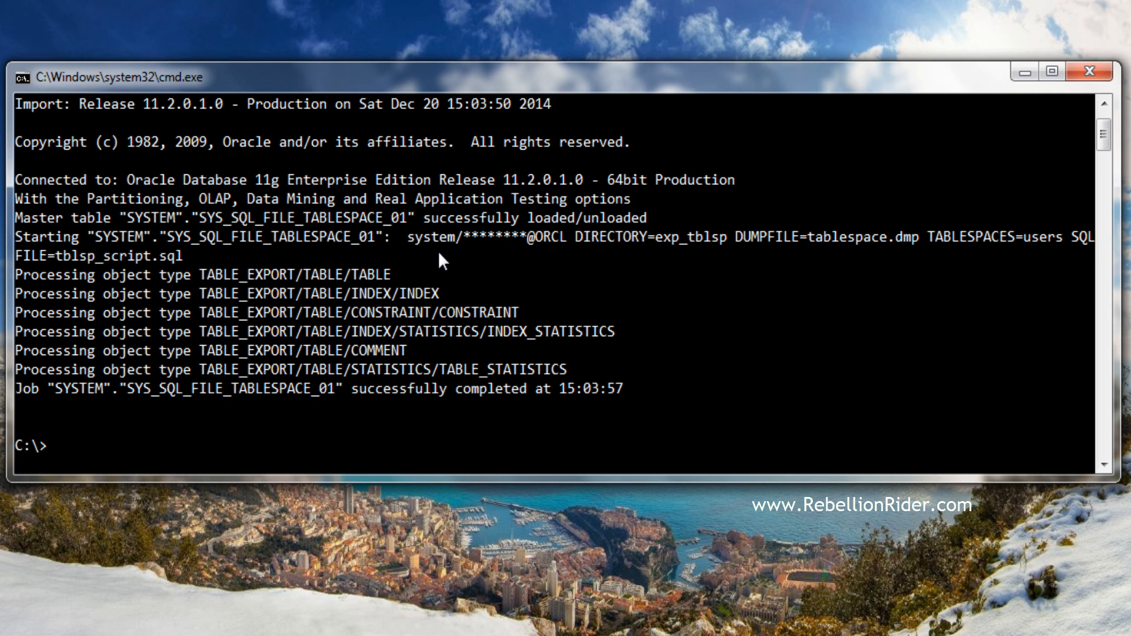
- Scroll up the console to review the impdp command and its successful completion message
scroll(up, 3)
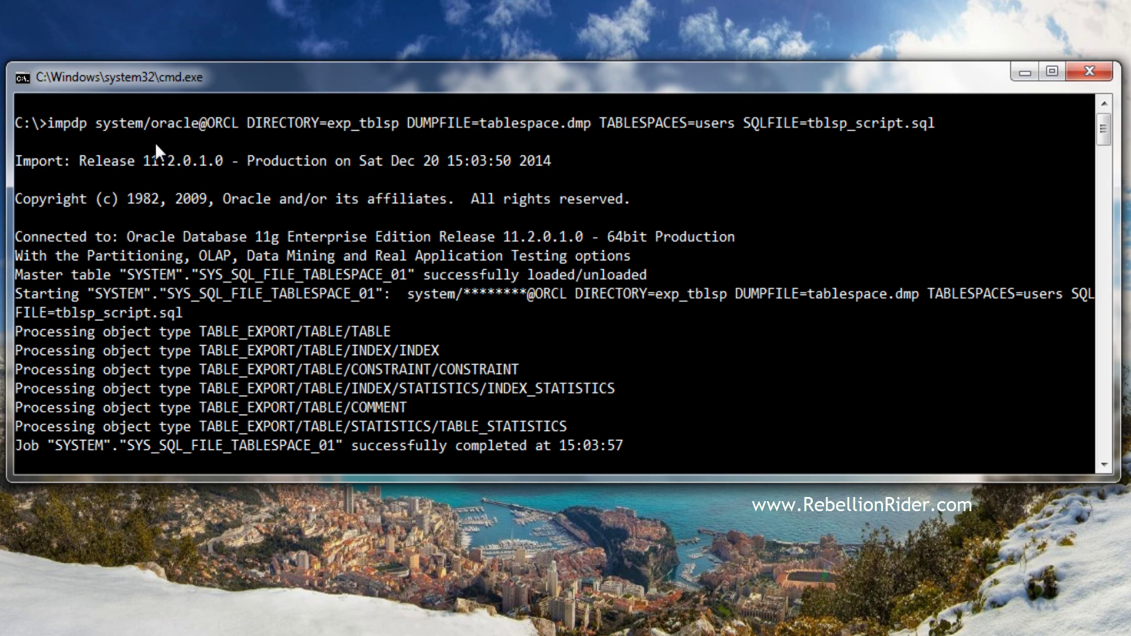
mouse_move(503, 216)
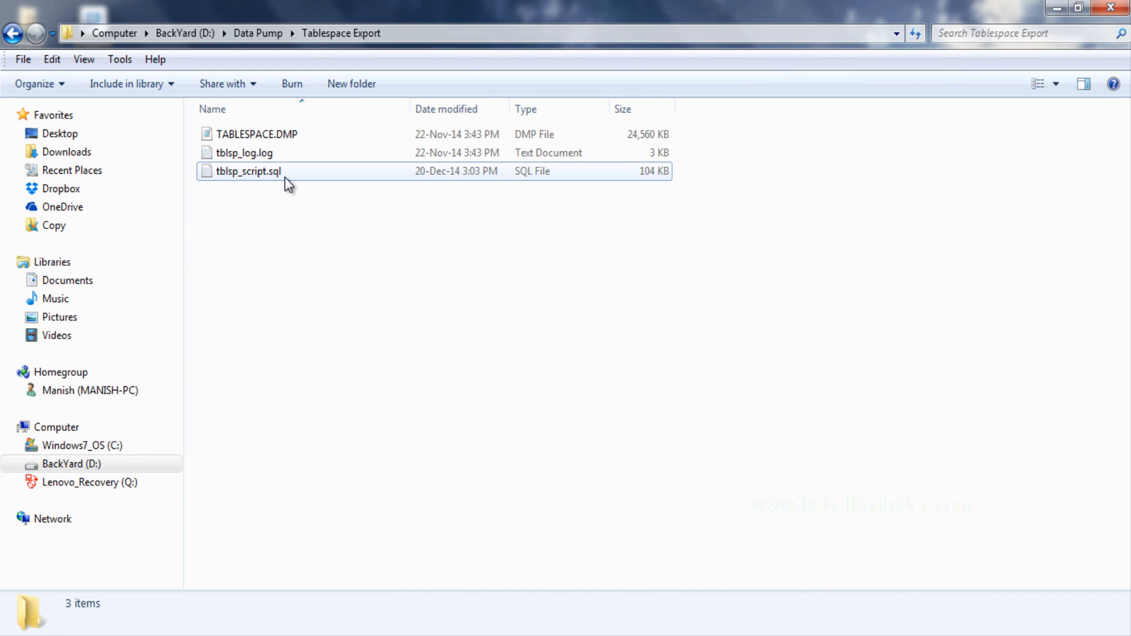
- Open tblsp_script.sql from the D:\Data Pump\Tablespace Export folder
double_click(249, 171)
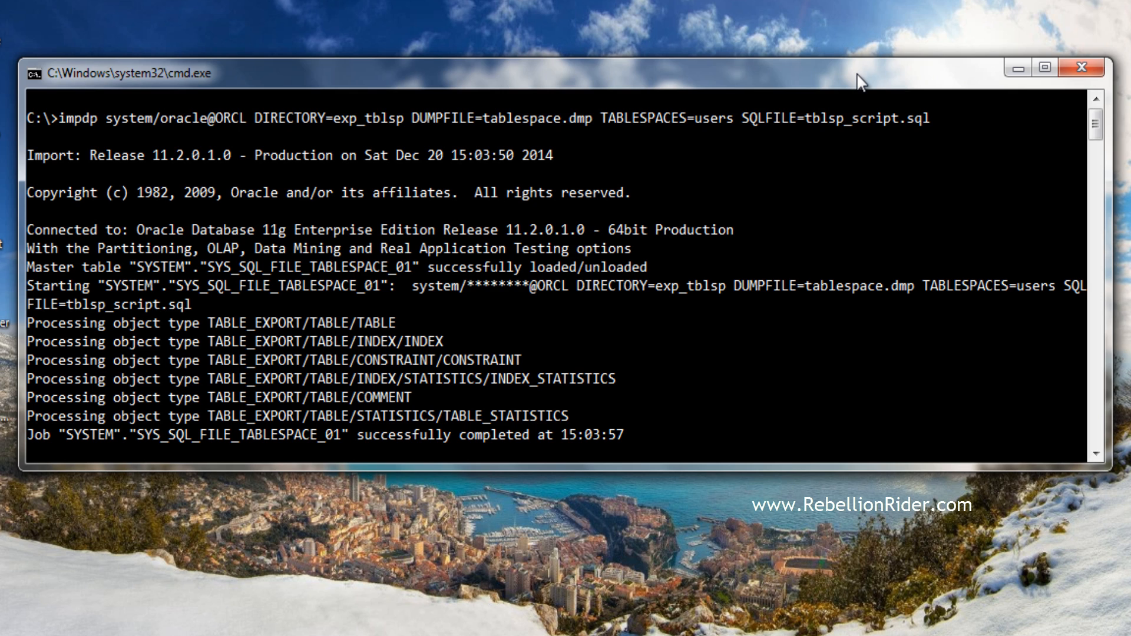
mouse_move(953, 13)
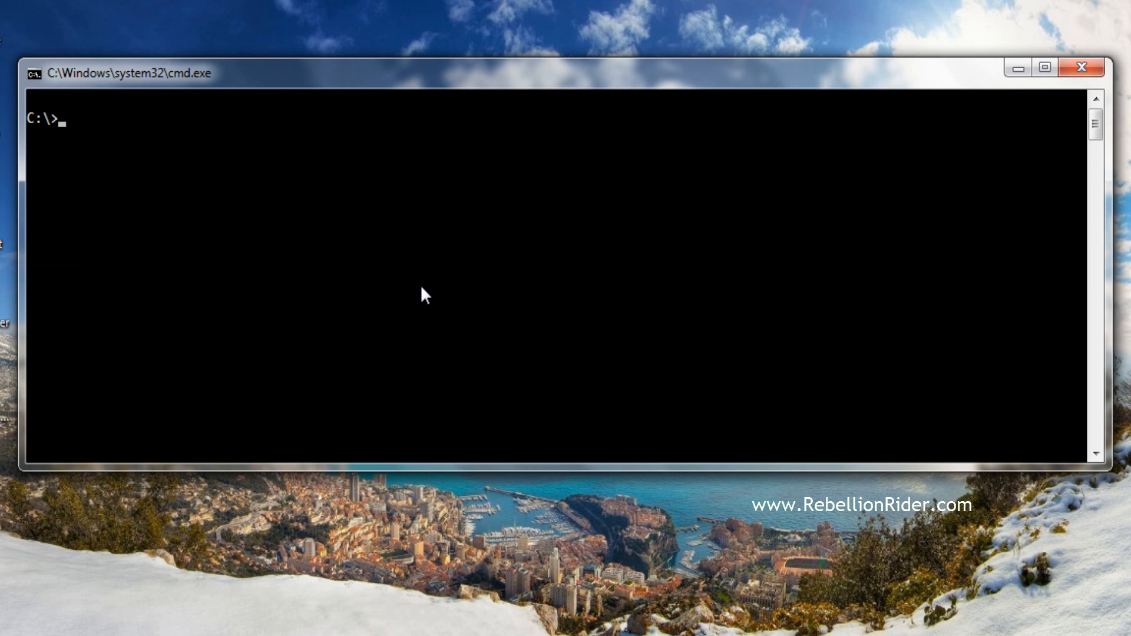
text(impdp)
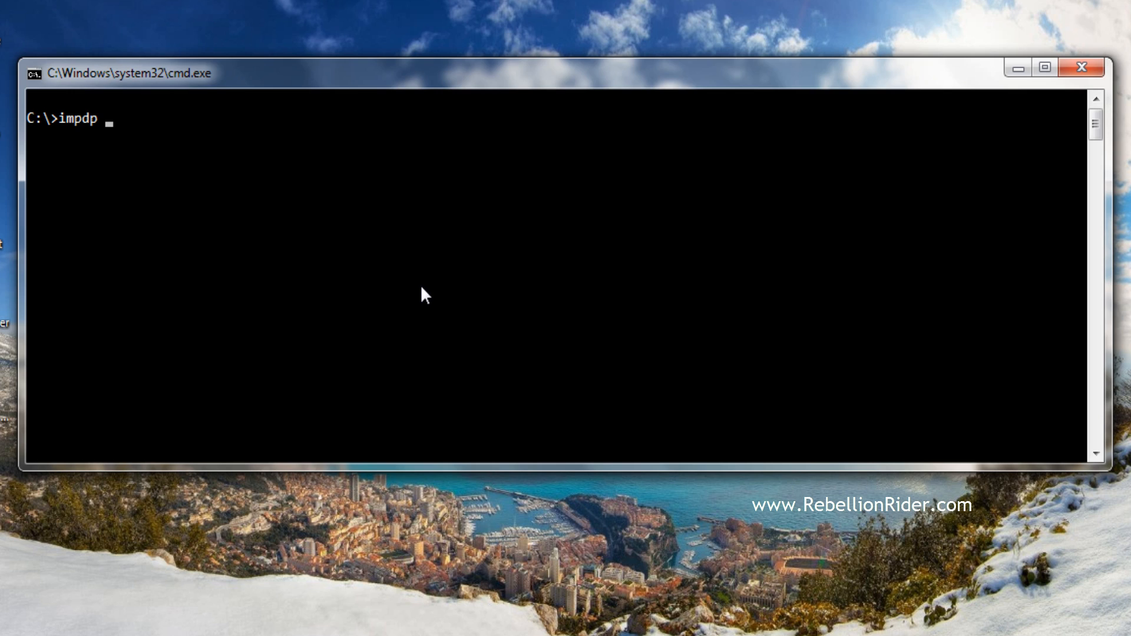
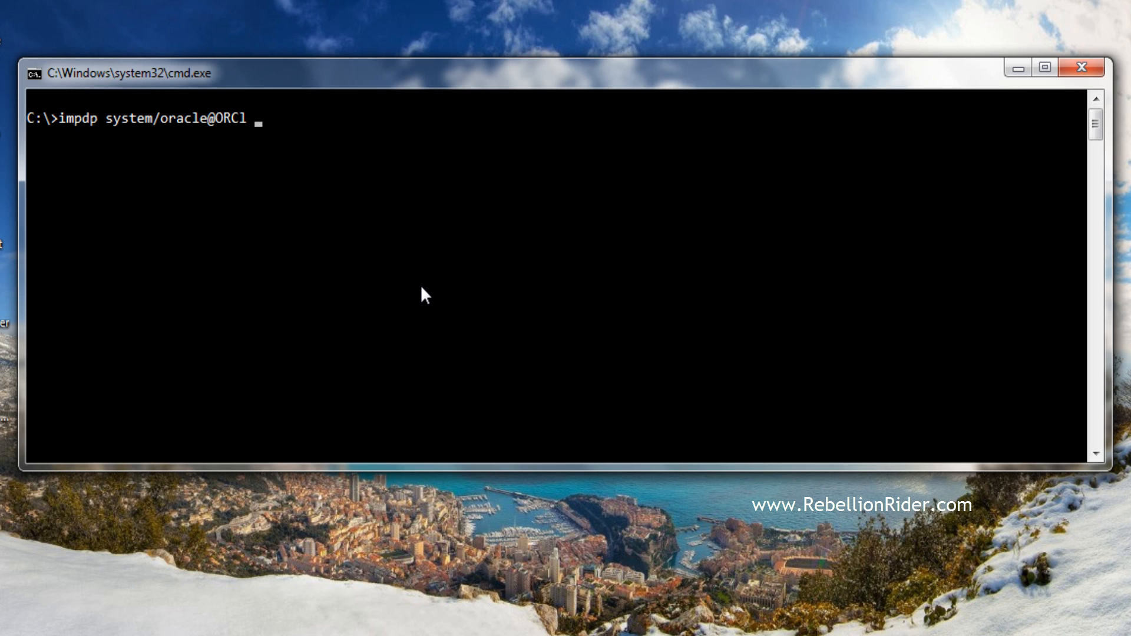
text(DIRECTORY=orcl)
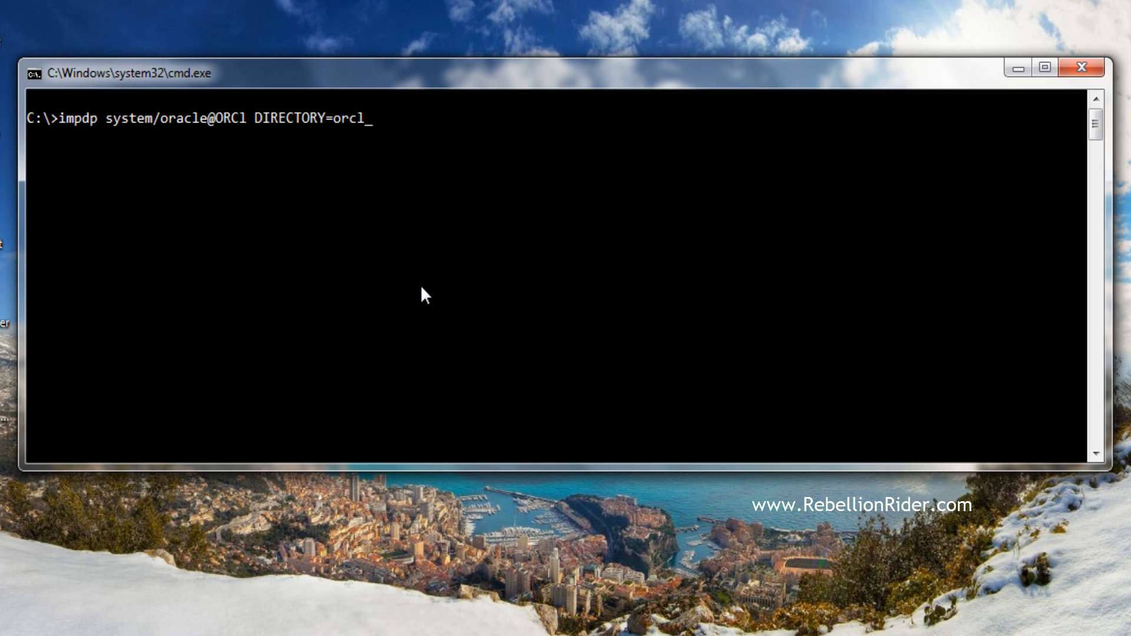
text(_full DUMPFILE=orcl)
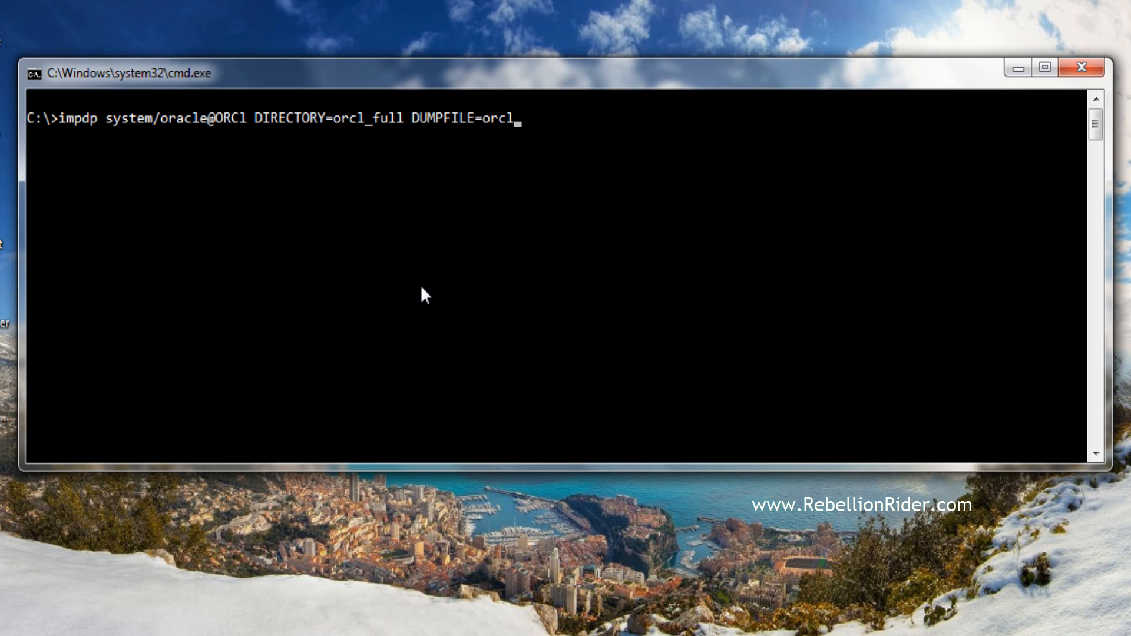
text(full.dmp SQ)
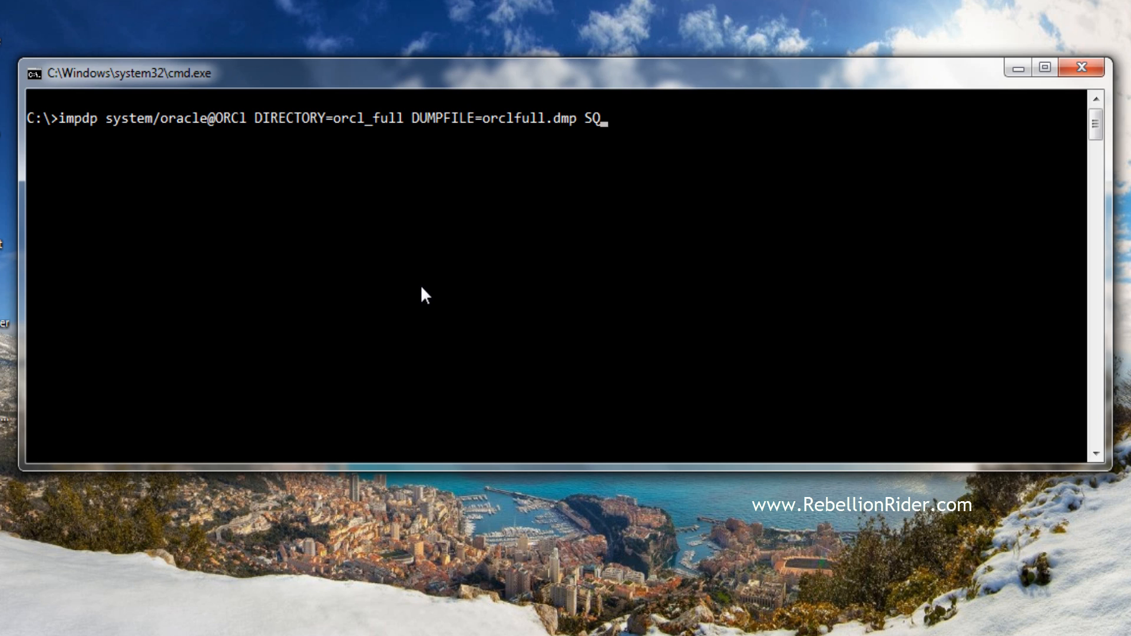
text(LFILE=check.sql)
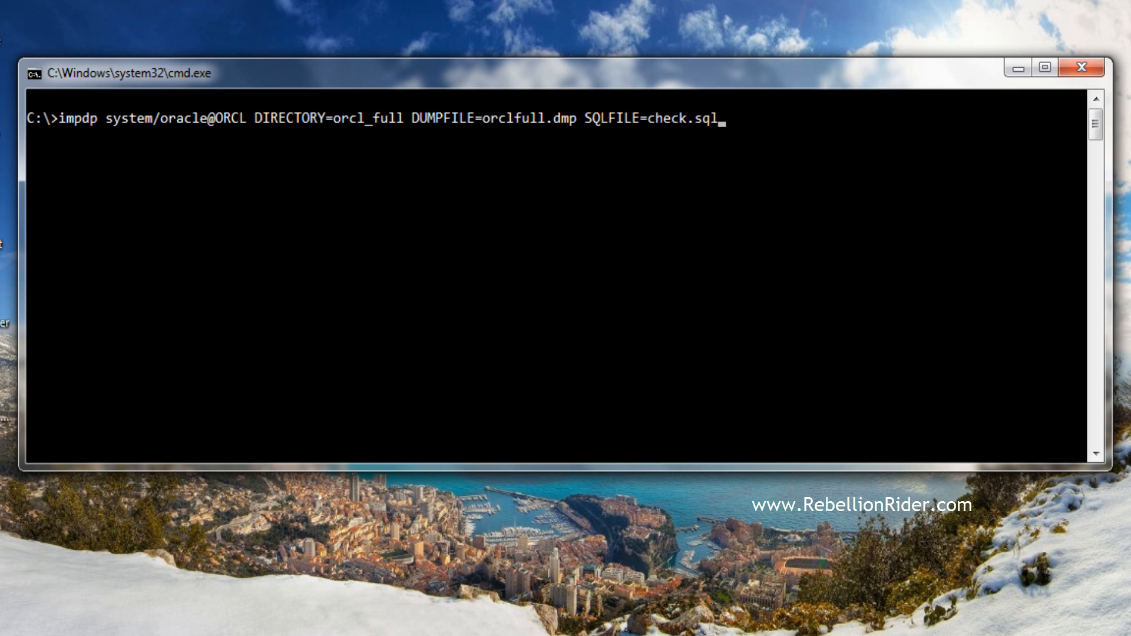
- Execute the impdp command so the check.sql job processes the object types
key(Return)
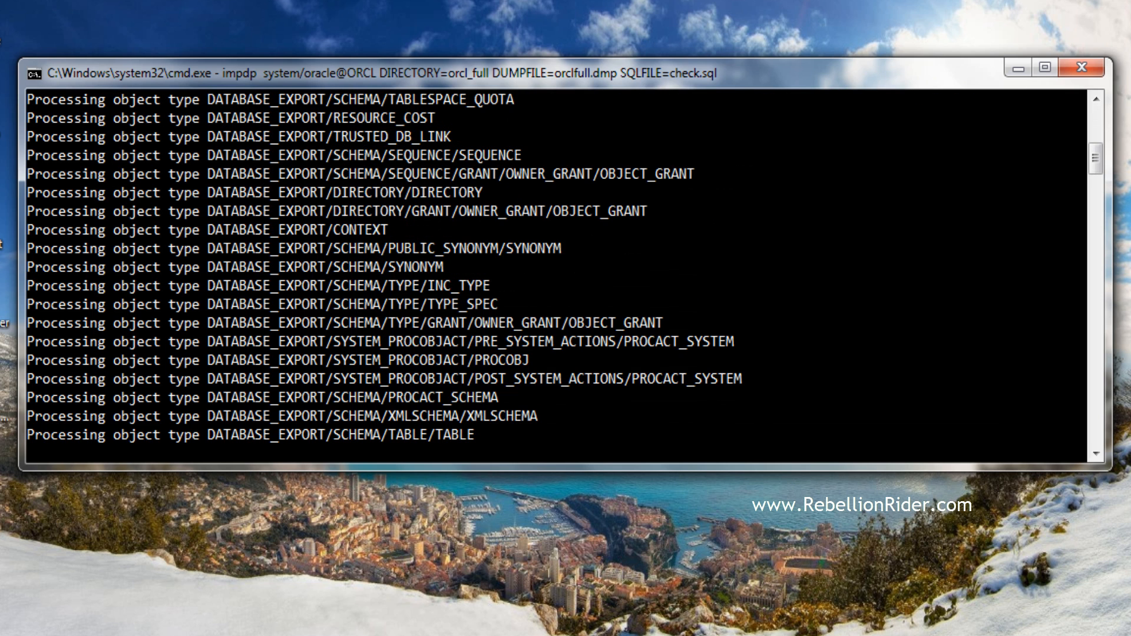
scroll(down, 3)
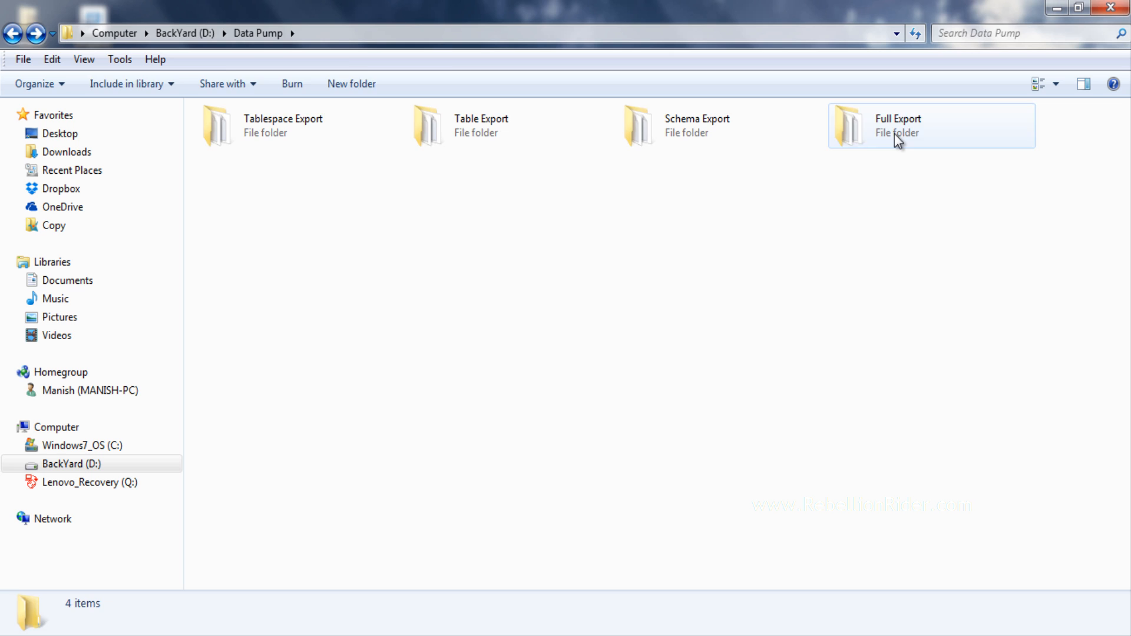
- Open the Full Export folder in D:\Data Pump to reveal the new check.sql
double_click(898, 126)
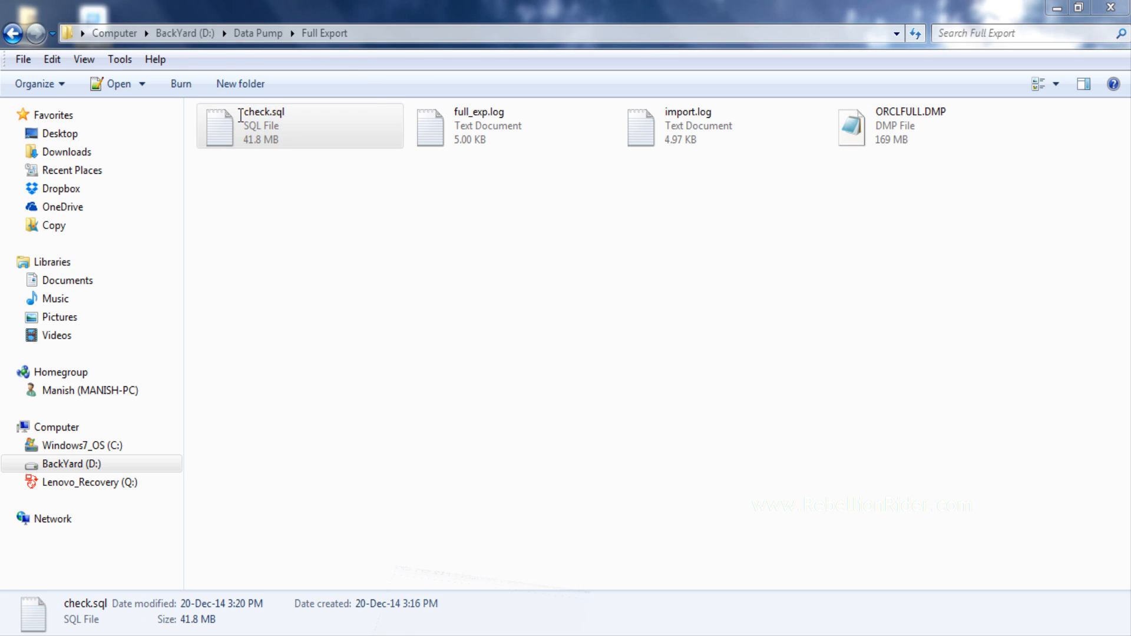